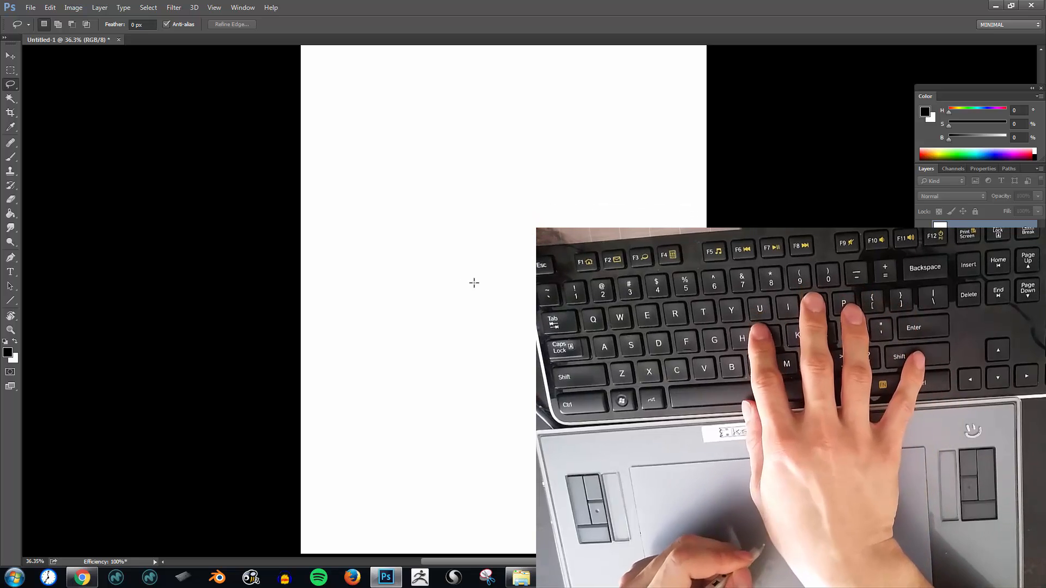
- Hide the Photoshop panels so the white canvas is clear for lassoing blob shapes
key(Tab)
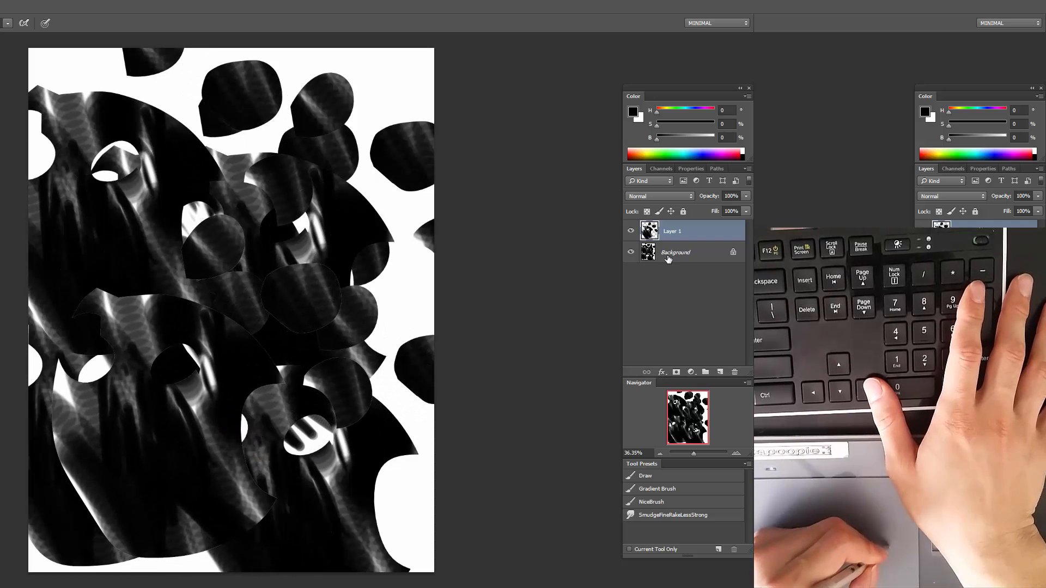
- Select the Background layer, return to Layer 1 and duplicate it with Ctrl+J
click(675, 252)
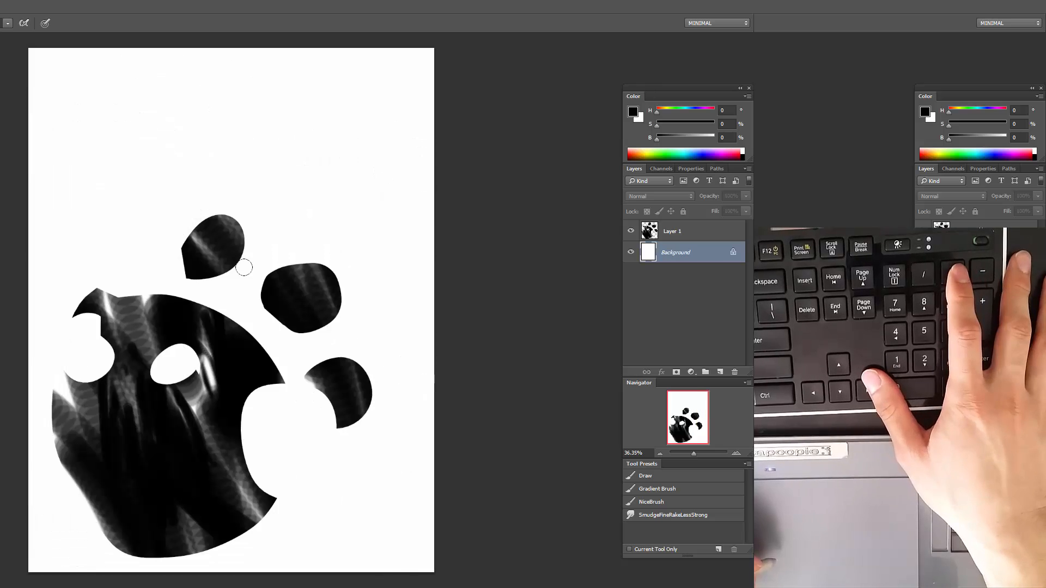
click(672, 231)
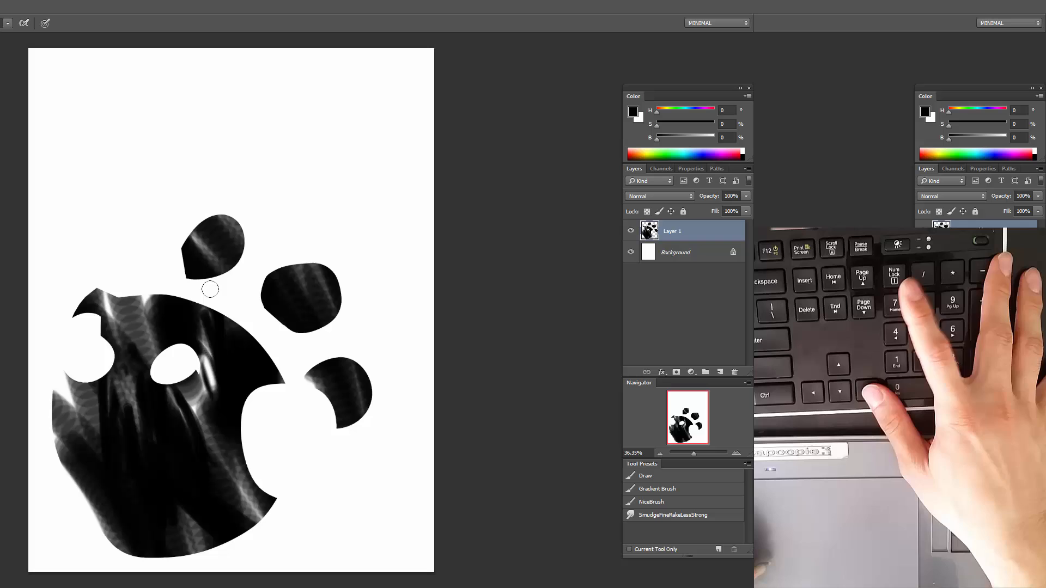
key(ctrl+j)
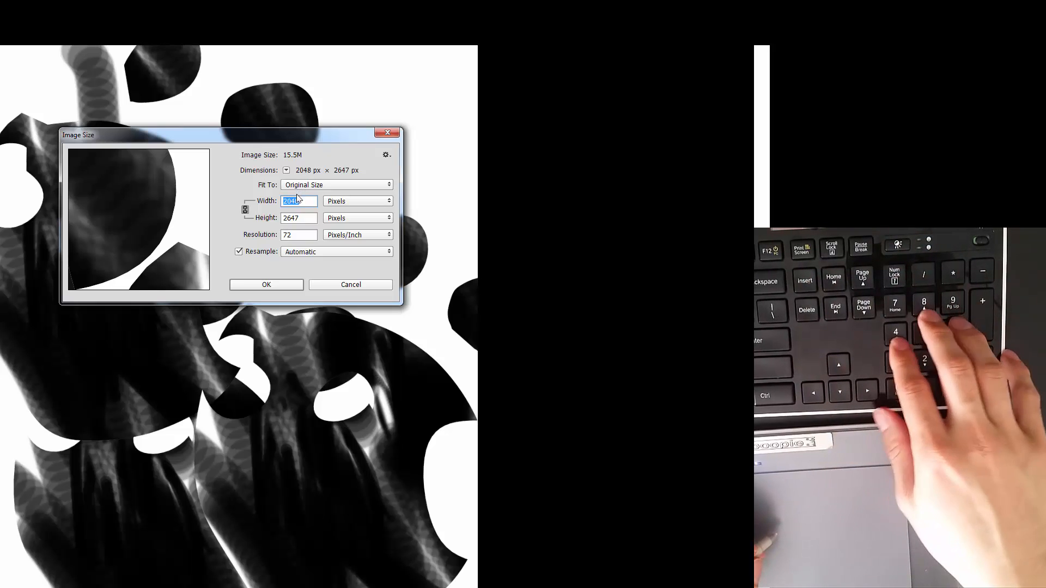
- Change the image width from 2048 to 3500 pixels in Image Size
text(3500)
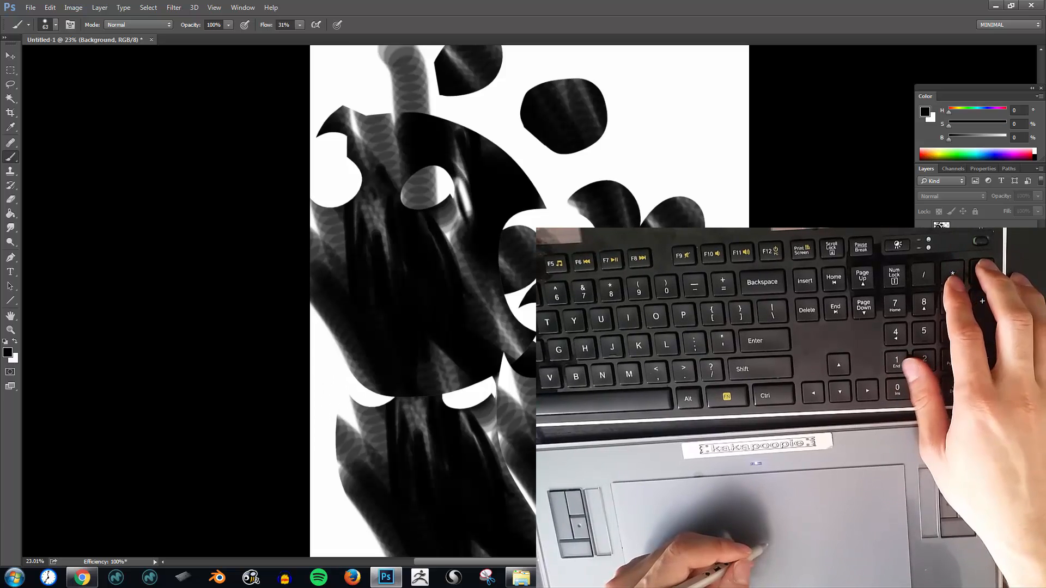
- Set the Brush value to 12 for painting streaky black strokes on the enlarged canvas
text(12)
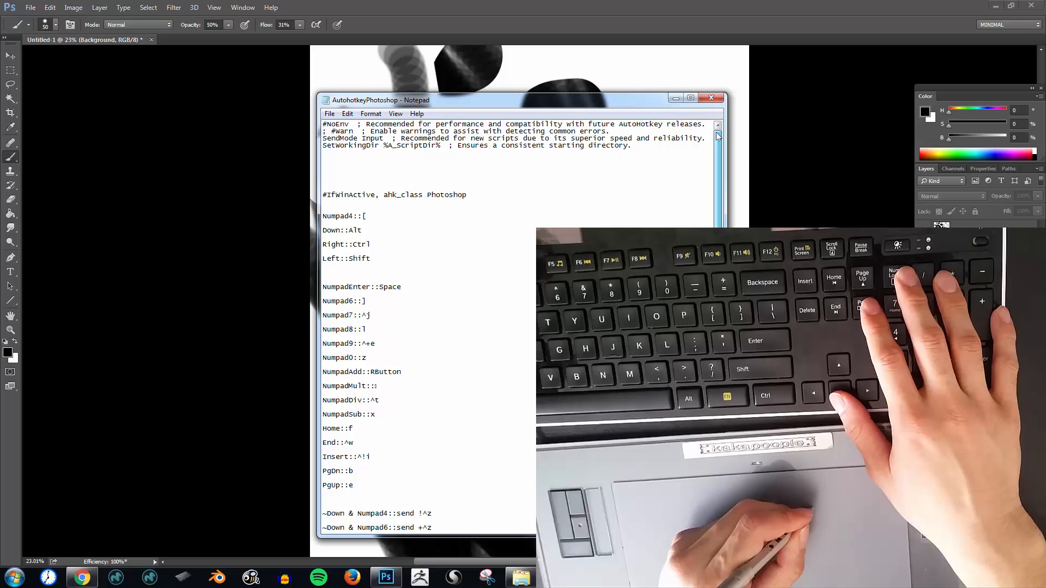
scroll(down, 3)
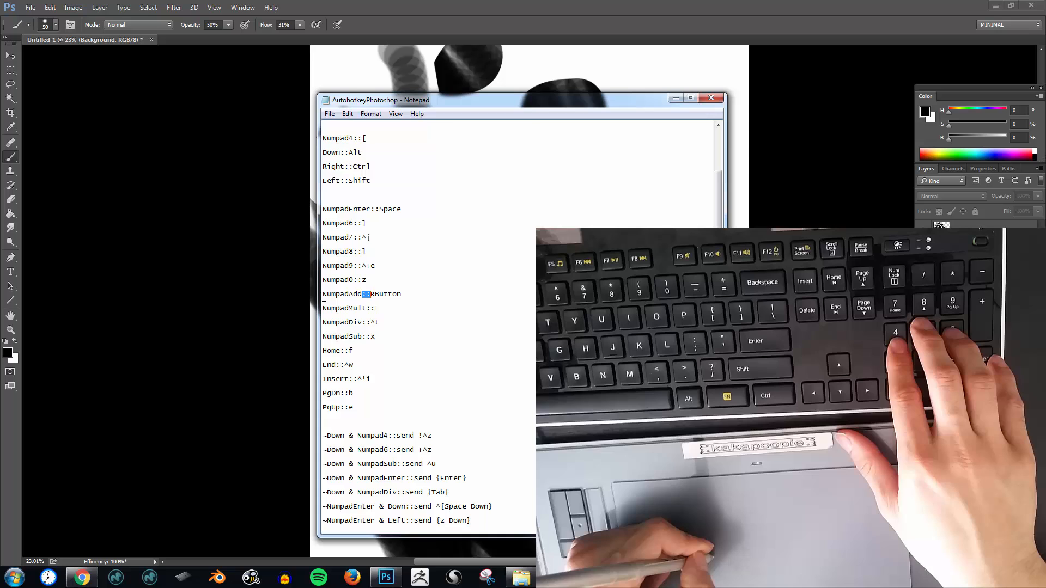
click(379, 308)
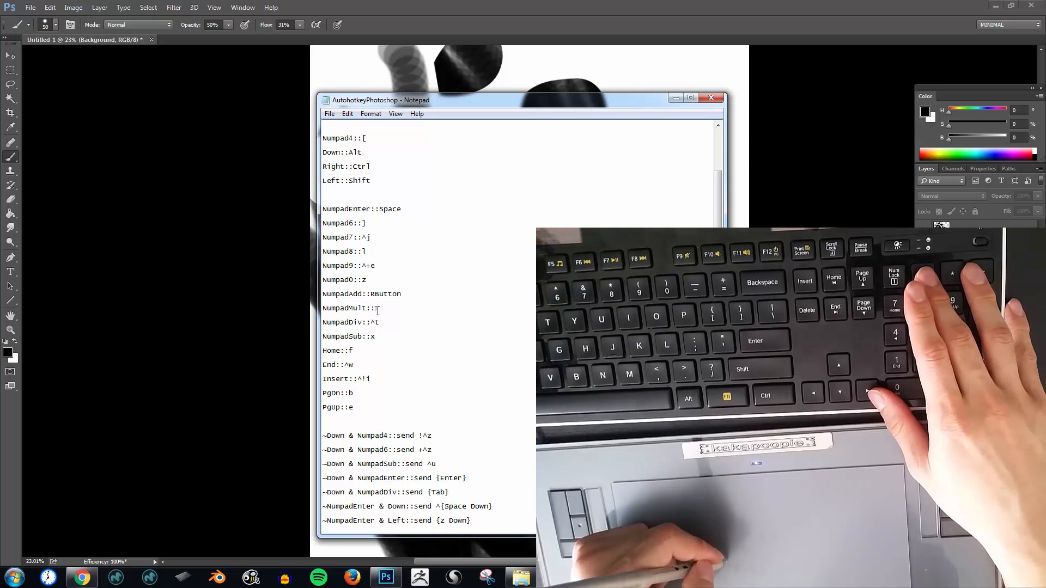
double_click(375, 322)
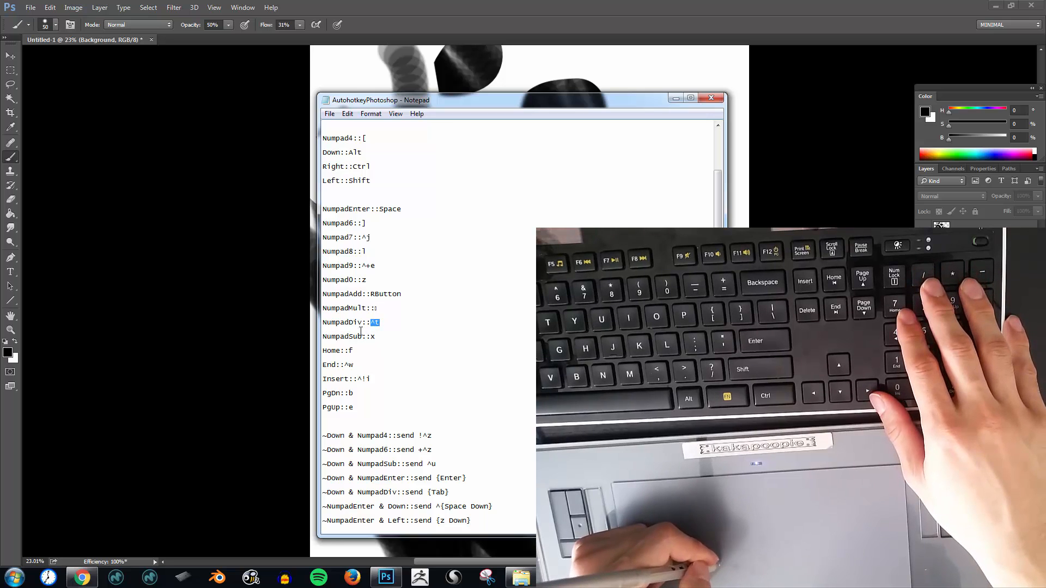
text(^)
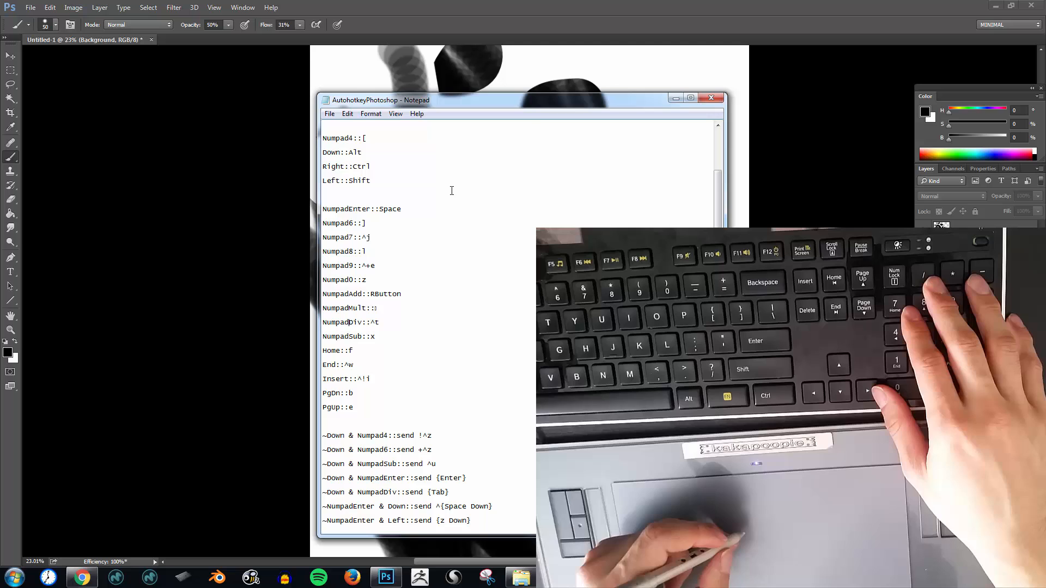
- Drag across the top of the canvas while the AutoHotkey script stays open in Notepad
drag(380, 100, 248, 112)
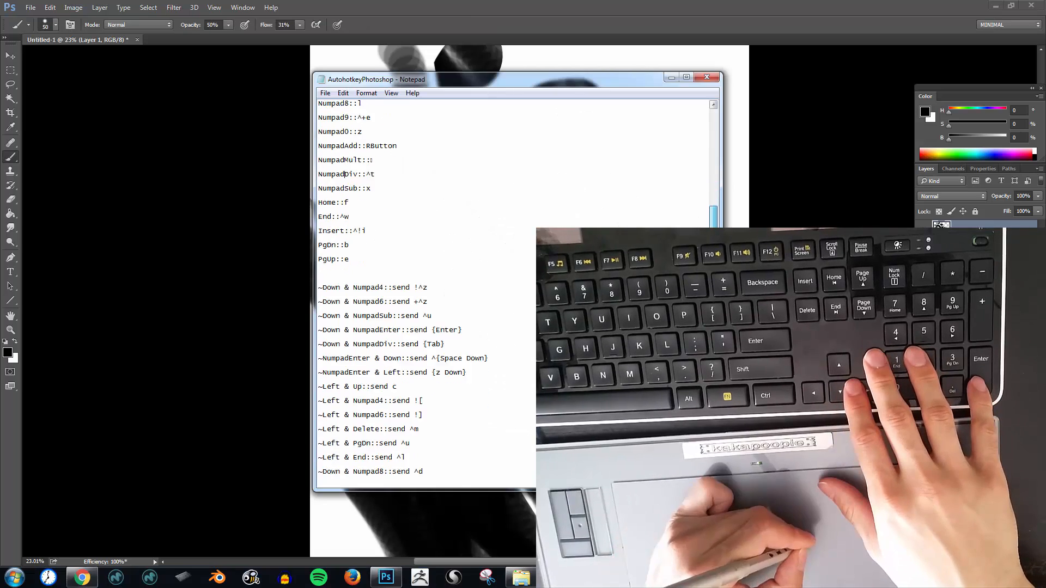
scroll(down, 3)
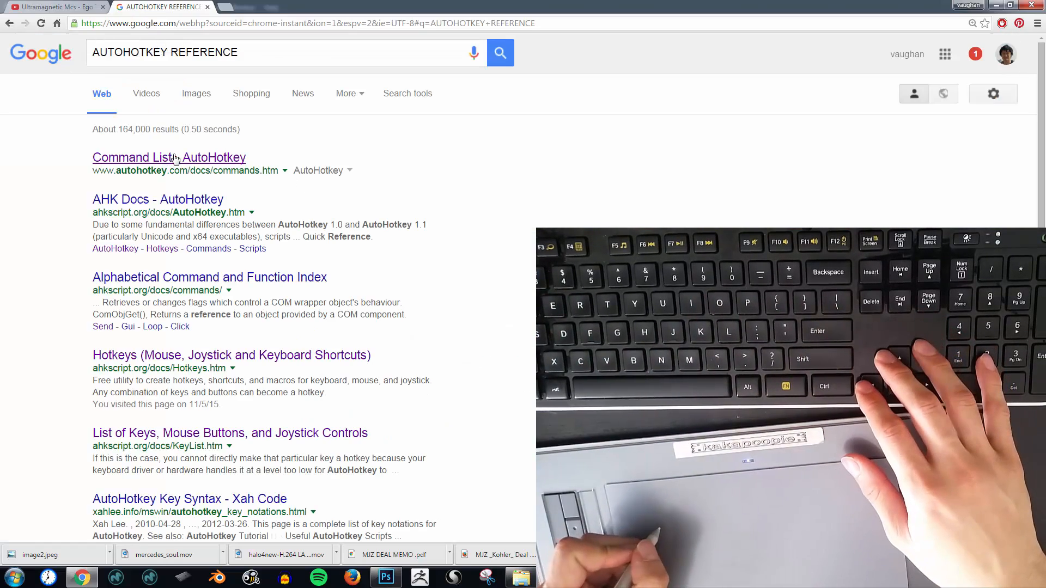
- Choose the 'Hotkeys (Mouse, Joystick and Keyboard Shortcuts)' result from the AUTOHOTKEY REFERENCE search
click(231, 355)
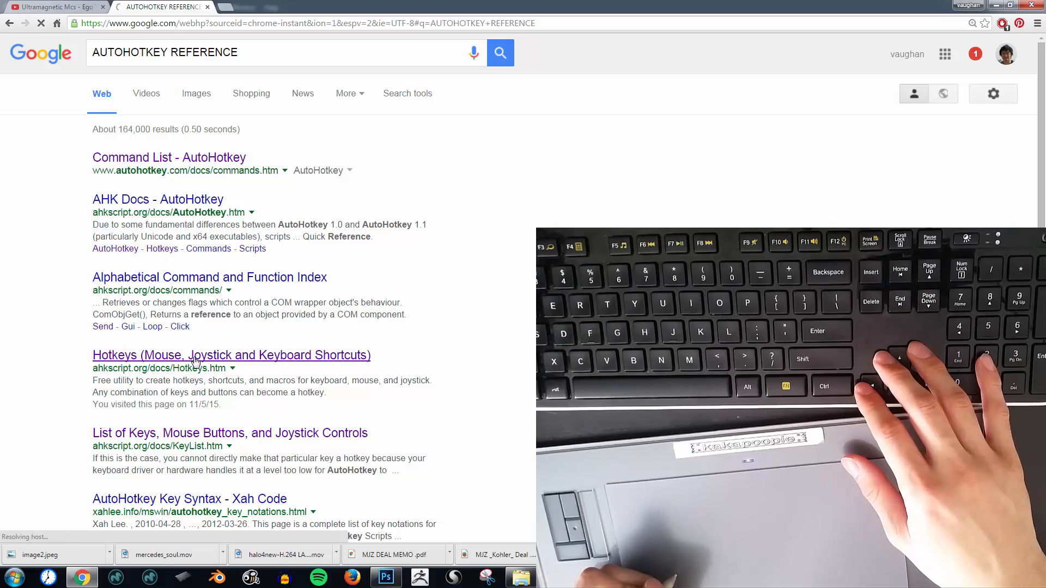
- Read down the AutoHotkey Hotkeys page past the modifier symbols table to Mouse Wheel Hotkeys
click(231, 356)
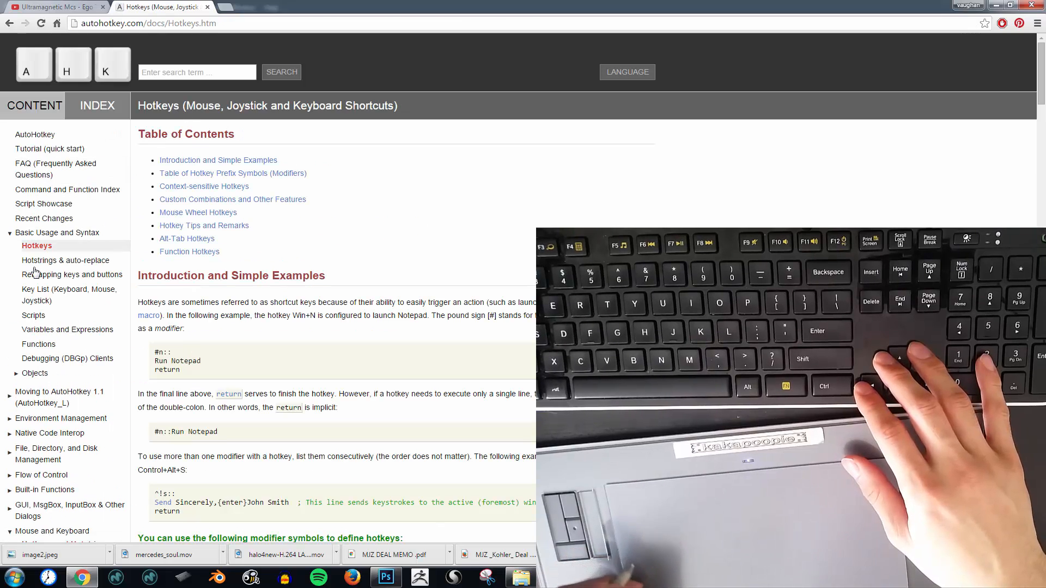
scroll(down, 3)
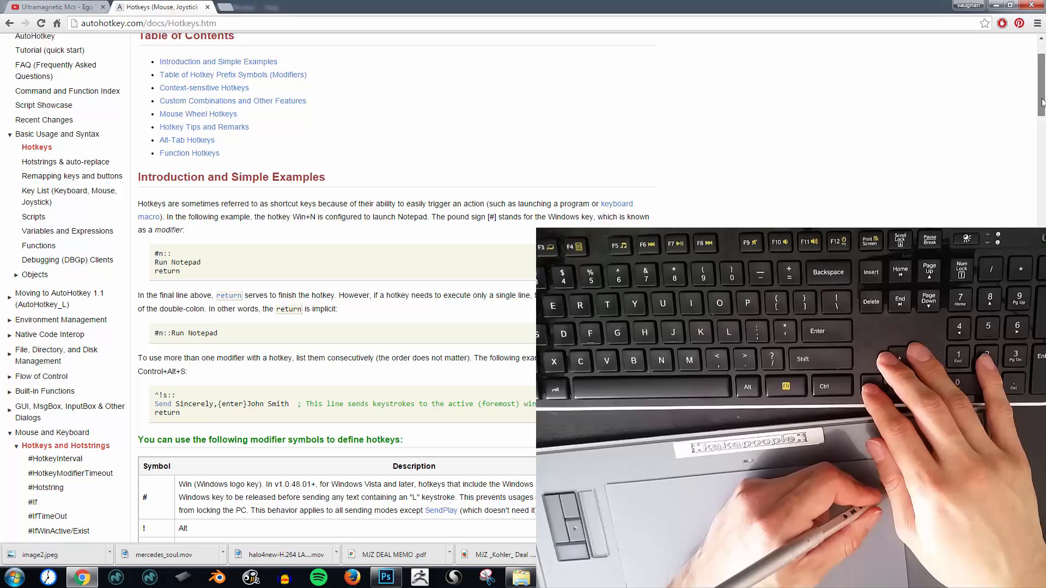
scroll(down, 3)
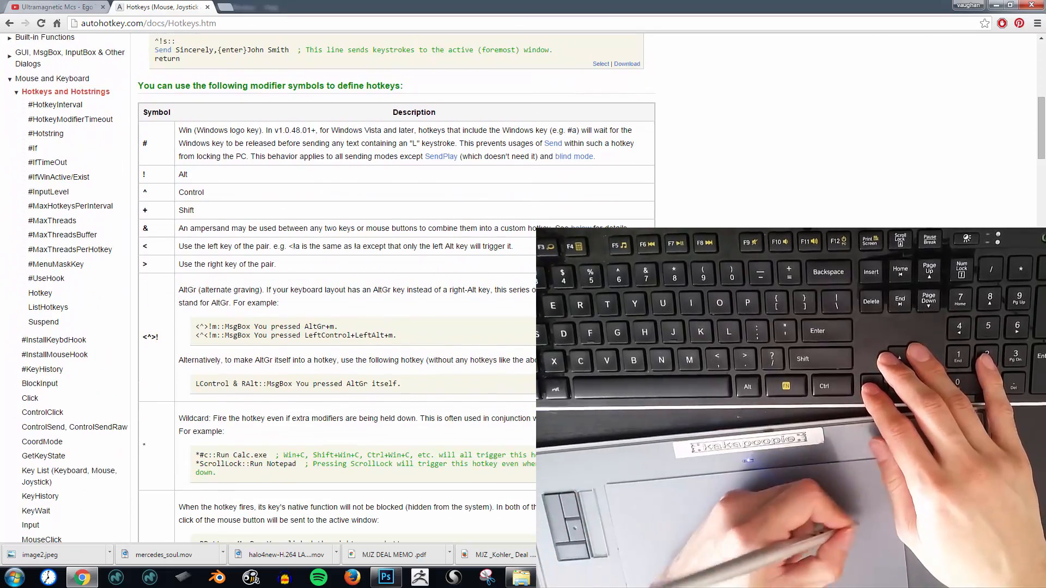
scroll(down, 3)
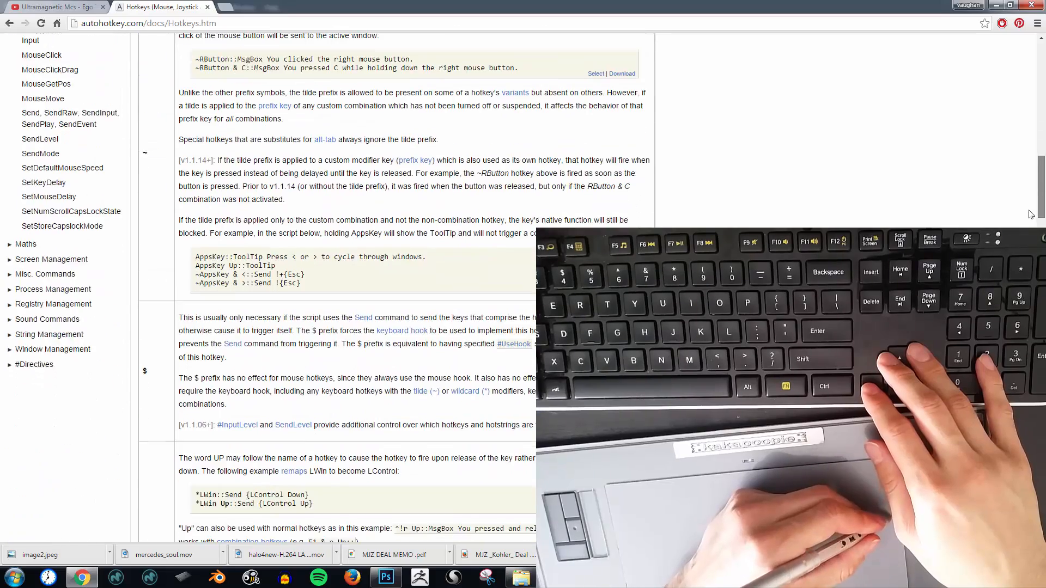
scroll(down, 3)
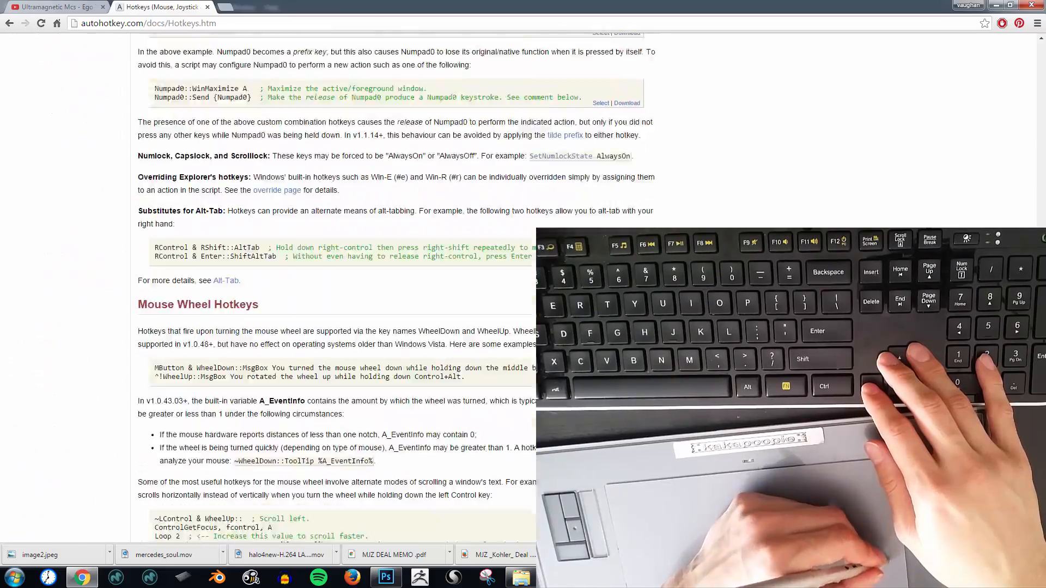